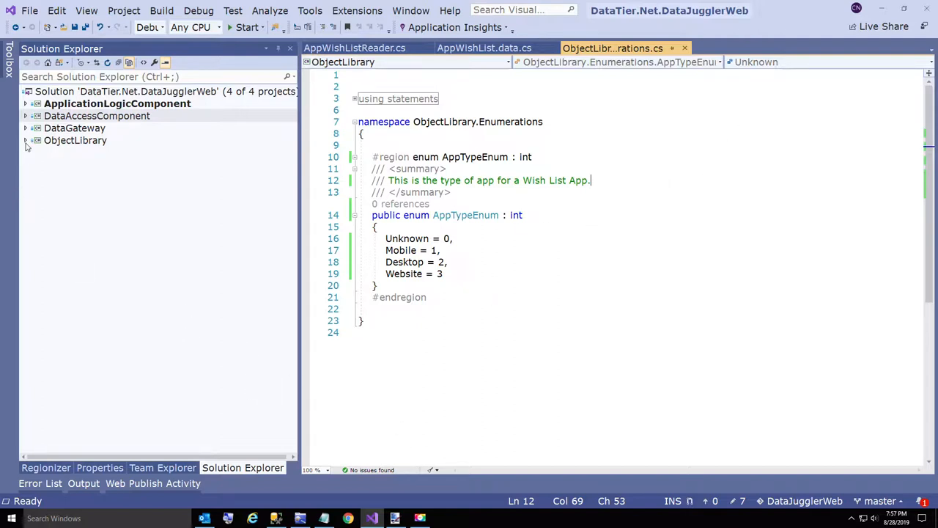
- Review the AppWishList AppType property and the AppTypeEnum enumeration in Visual Studio
left_click(26, 141)
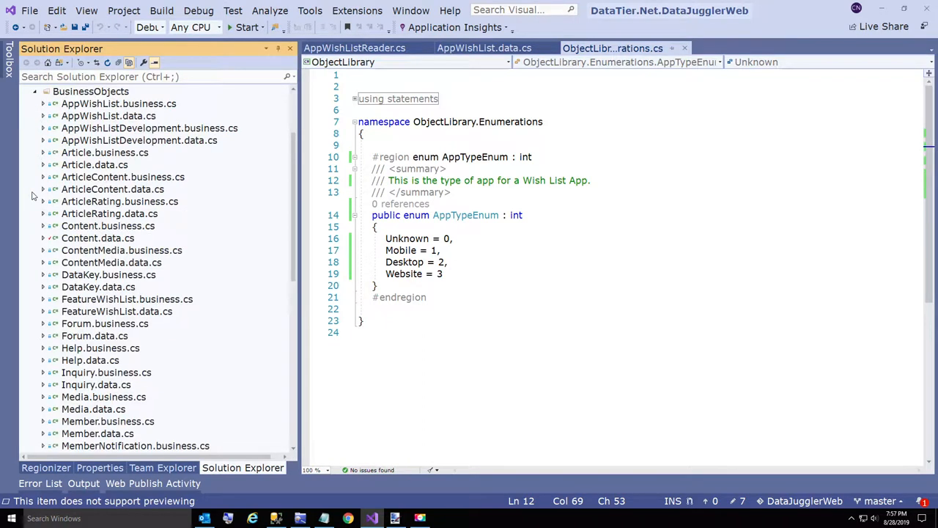
left_click(108, 116)
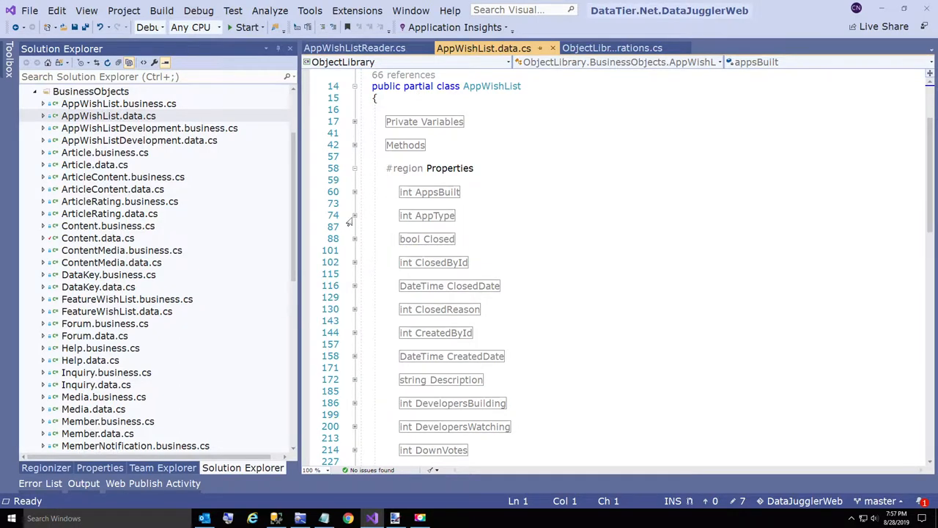
left_click(354, 215)
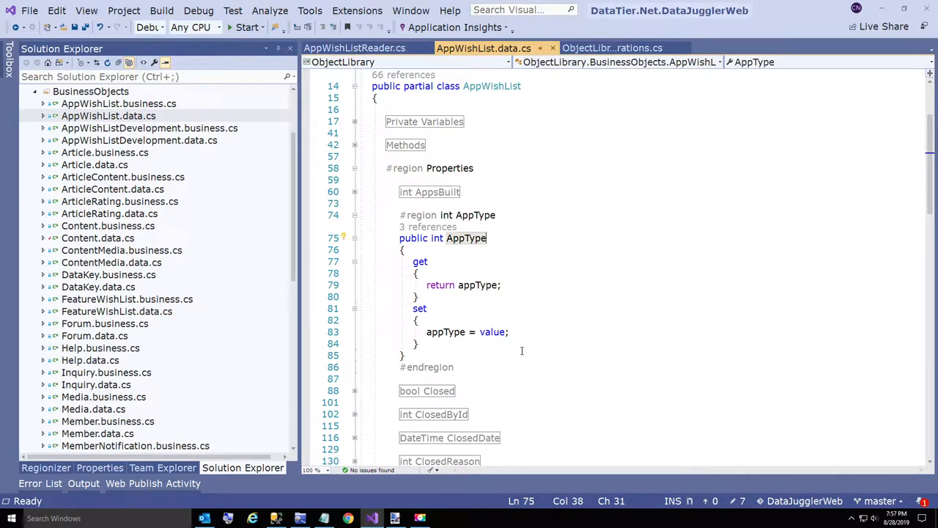
left_click(613, 47)
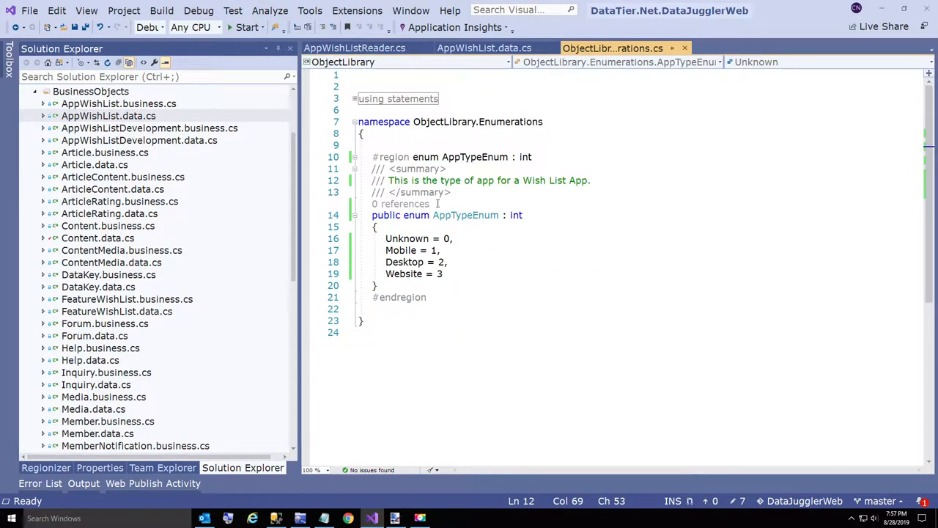
left_click(452, 238)
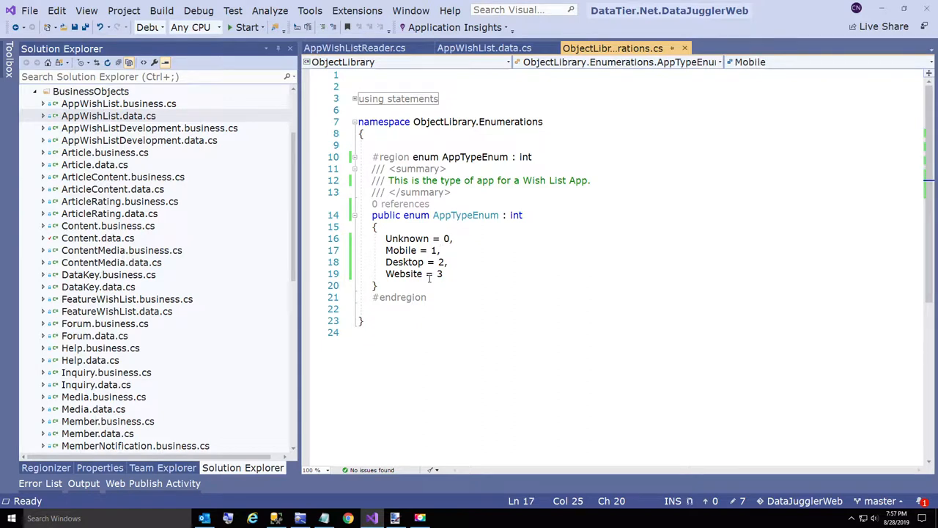
left_click(428, 249)
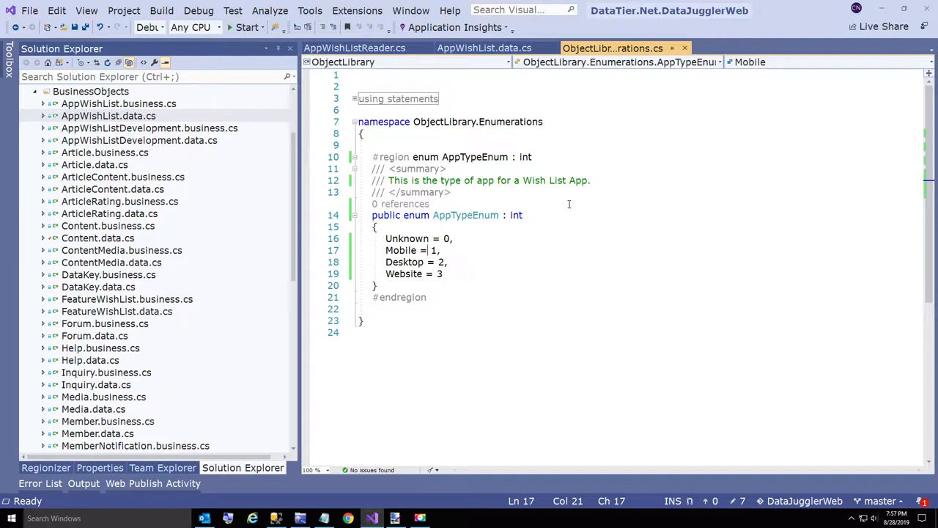
mouse_move(466, 214)
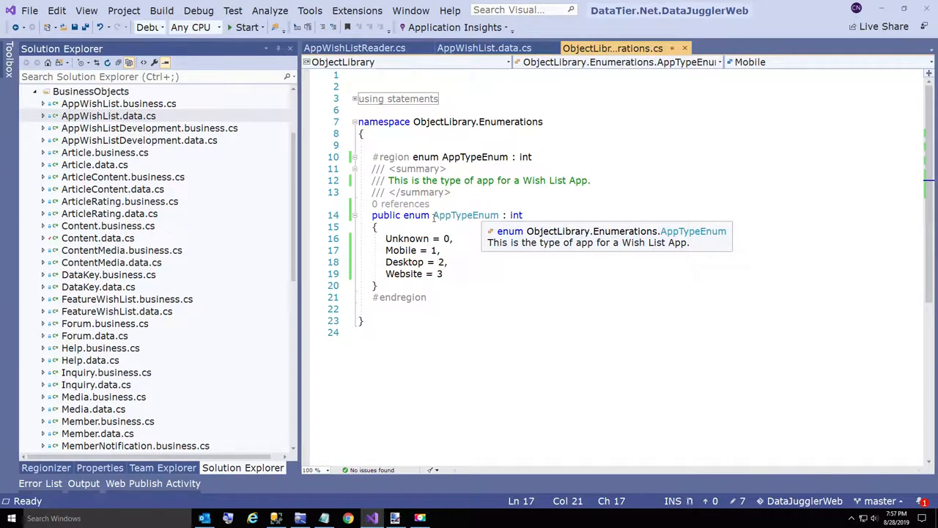
mouse_move(476, 69)
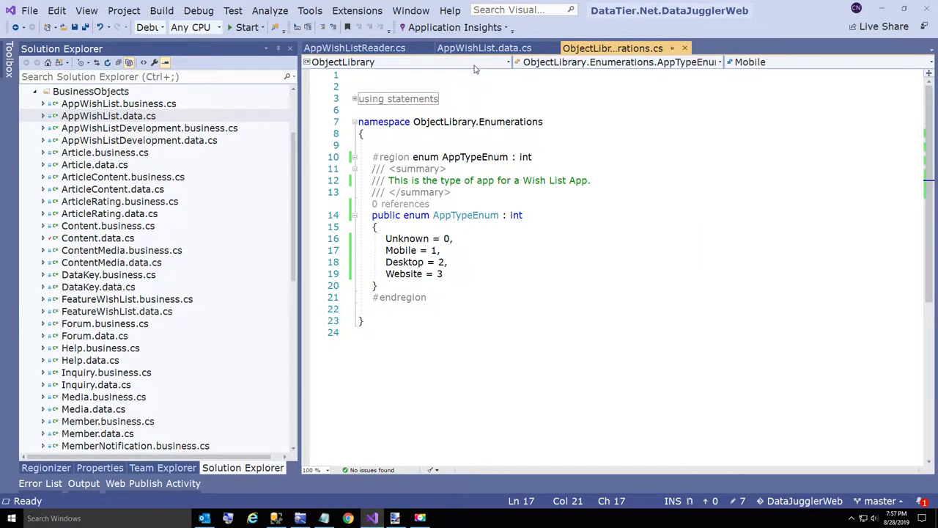
mouse_move(484, 47)
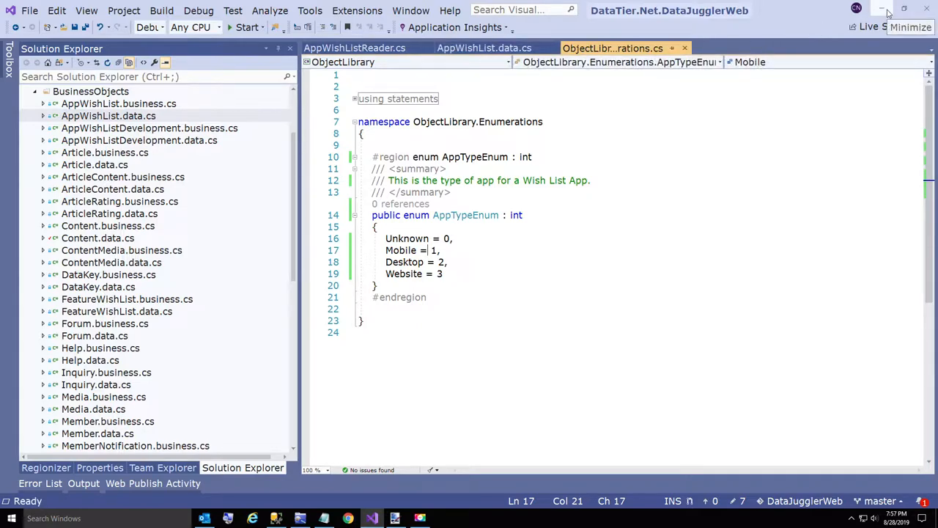
- Launch DataTier.Net from the desktop and load the DataJugglerWeb project
left_click(888, 9)
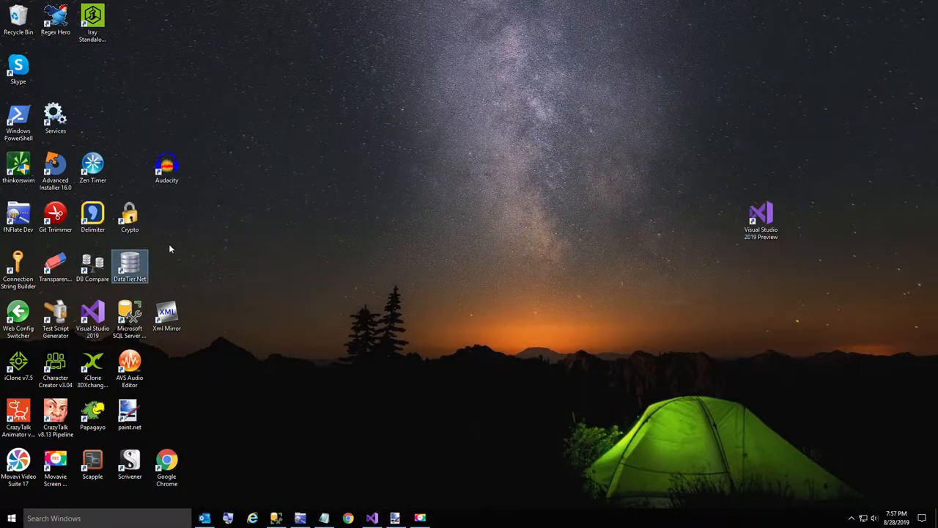
double_click(129, 267)
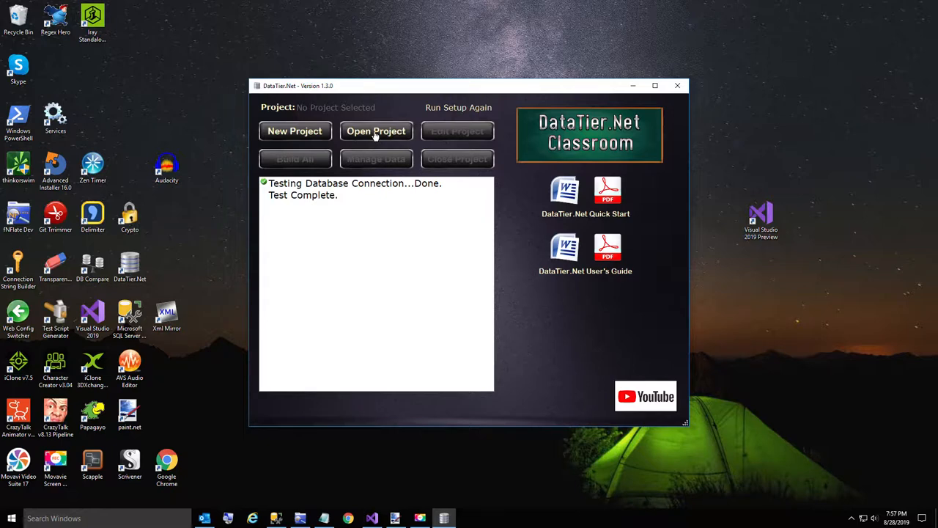
left_click(376, 132)
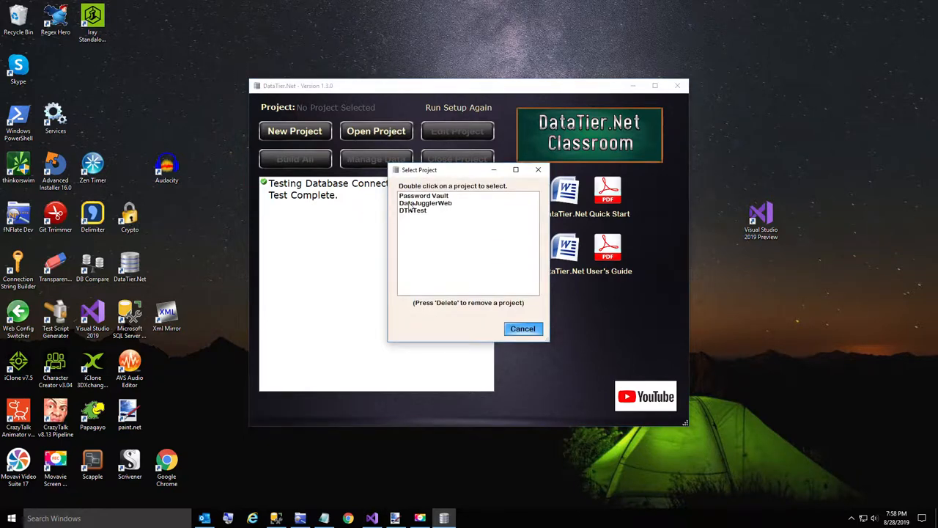
double_click(425, 202)
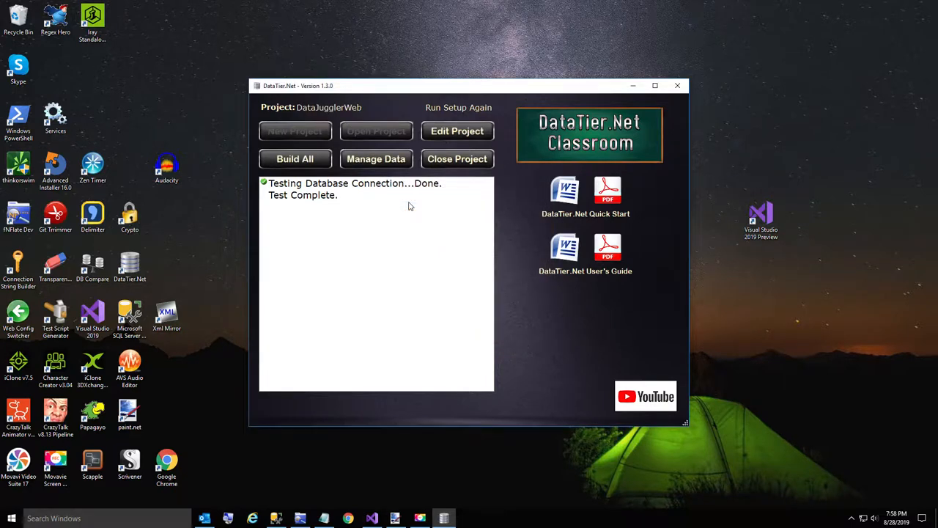
mouse_move(393, 162)
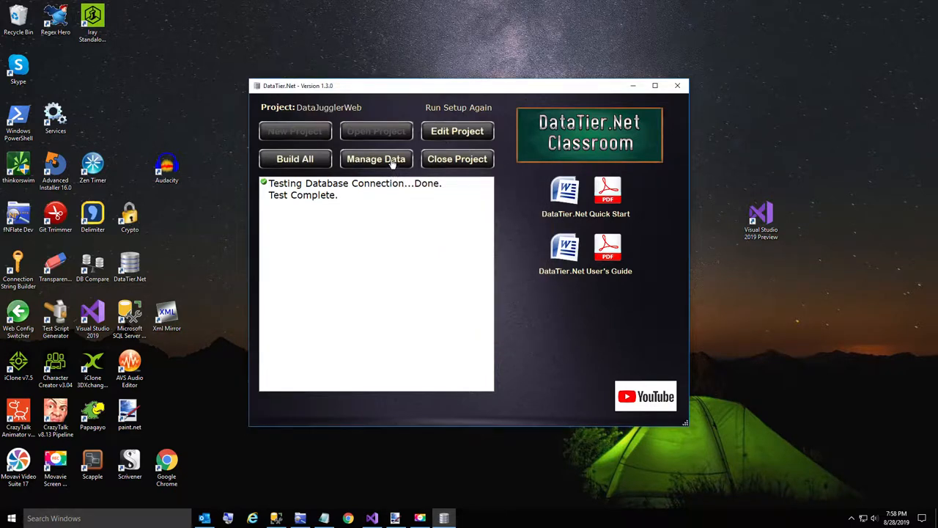
mouse_move(679, 191)
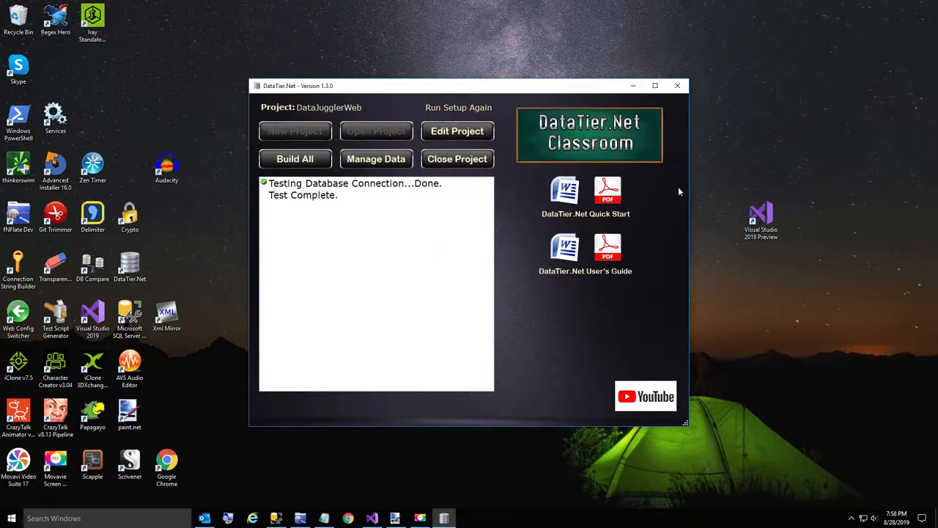
- Open DataJugglerWeb.sln in a new Visual Studio instance and run it with IIS Express
double_click(762, 220)
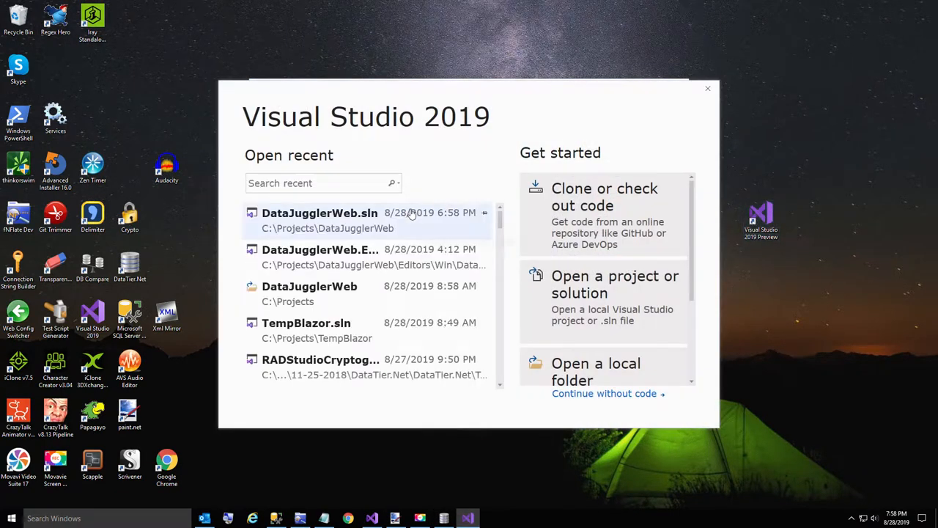
left_click(320, 212)
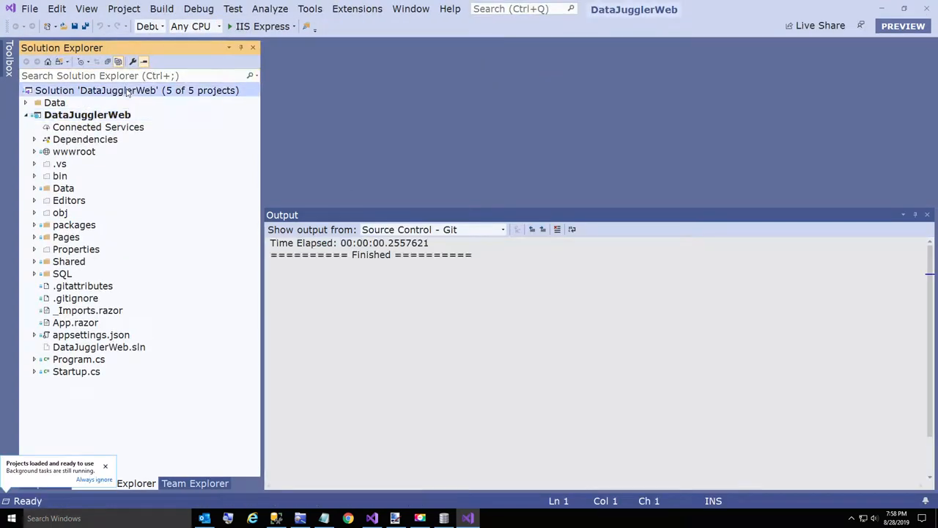
left_click(198, 9)
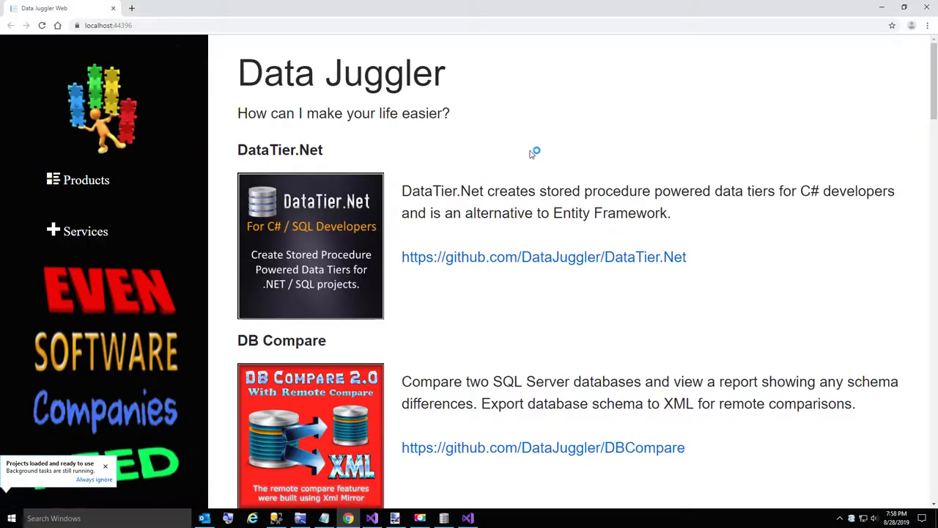
- Browse the products list, then go to the Services page showing Custom Application Development
scroll("down", 3)
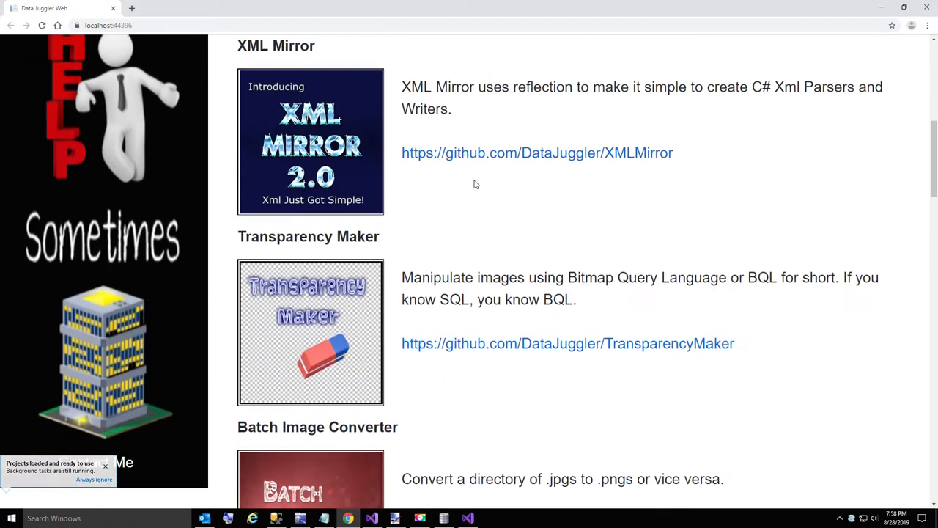
scroll("down", 3)
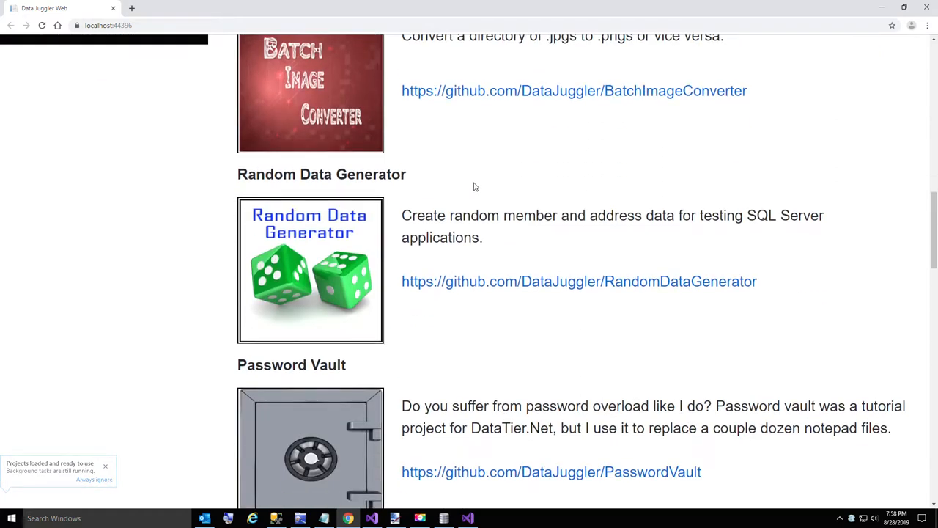
scroll("down", 3)
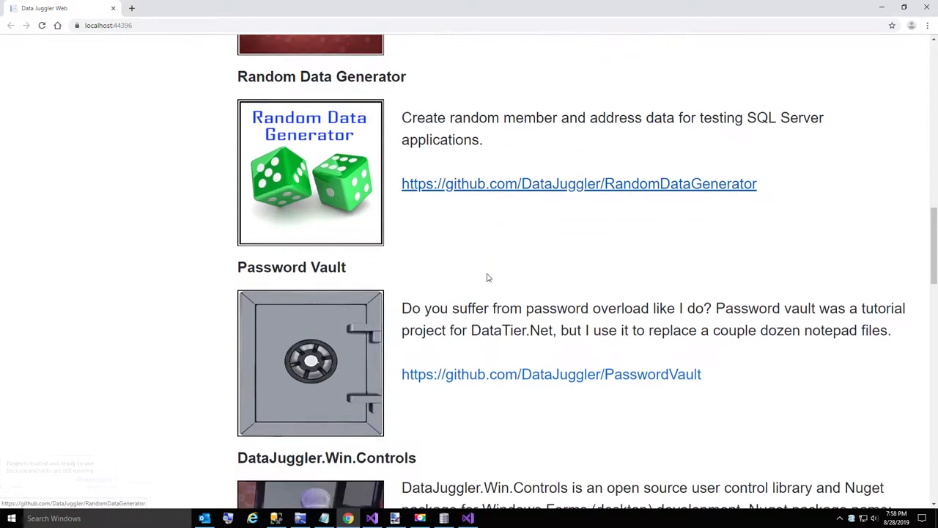
scroll("down", 3)
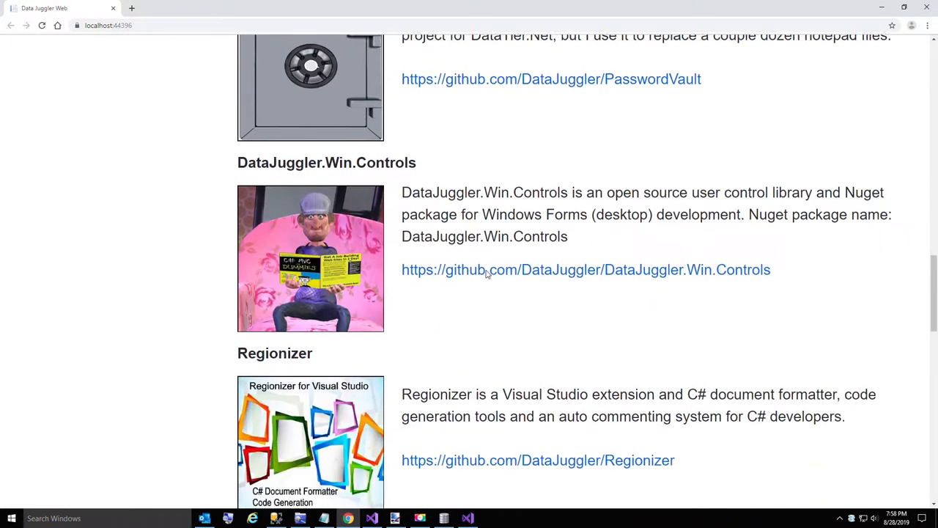
scroll("up", 3)
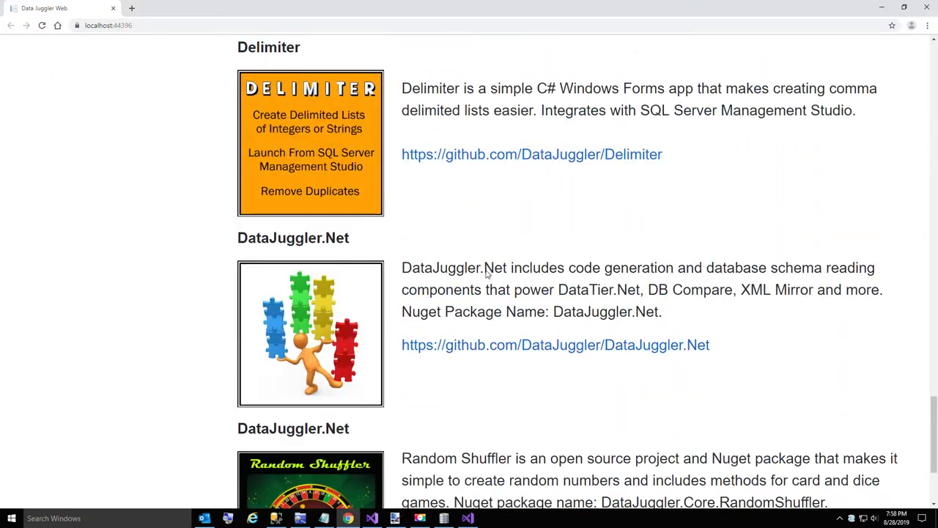
scroll("up", 3)
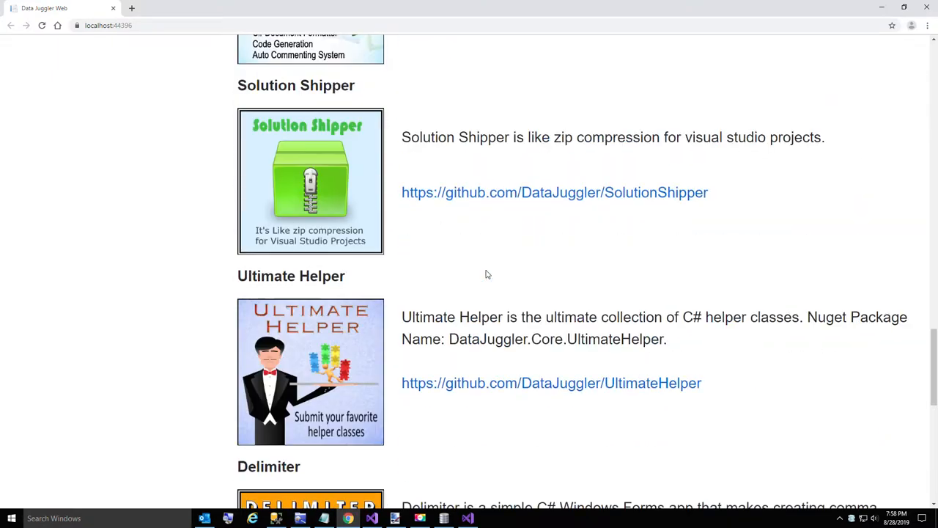
scroll("up", 3)
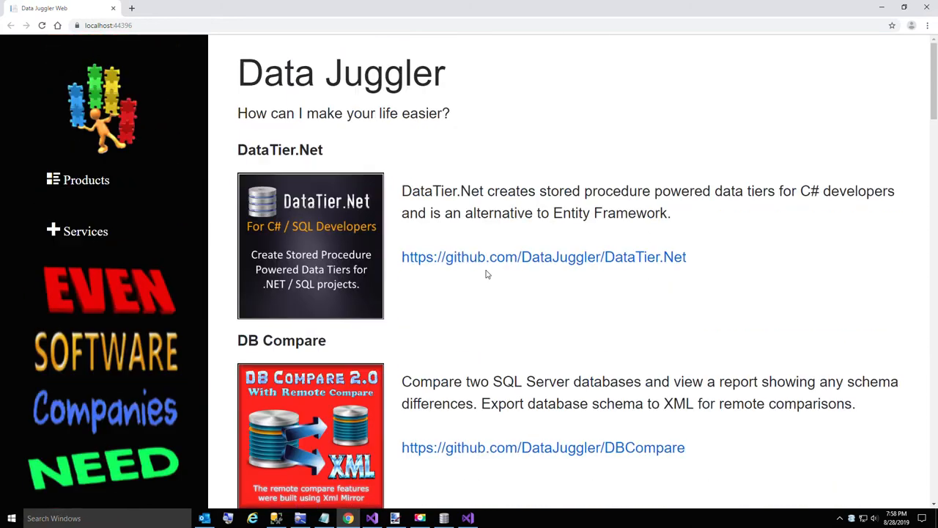
left_click(85, 232)
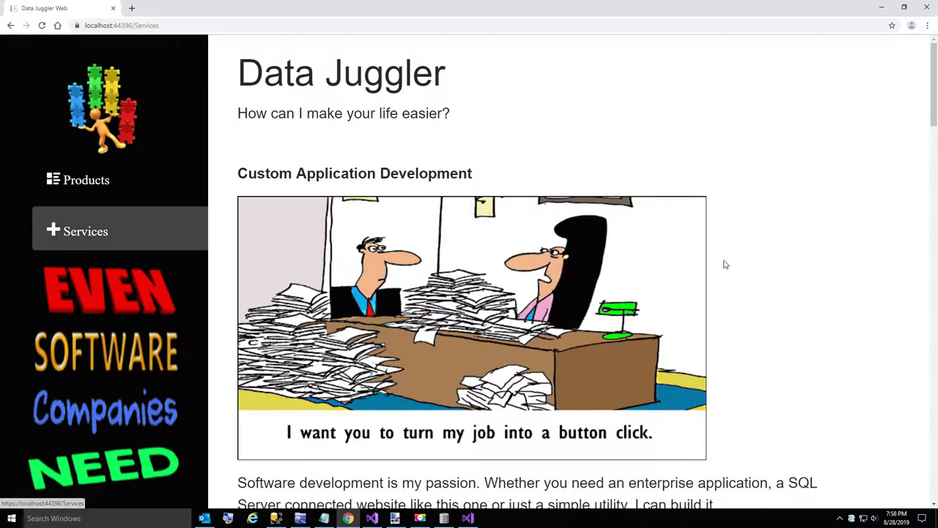
scroll("down", 3)
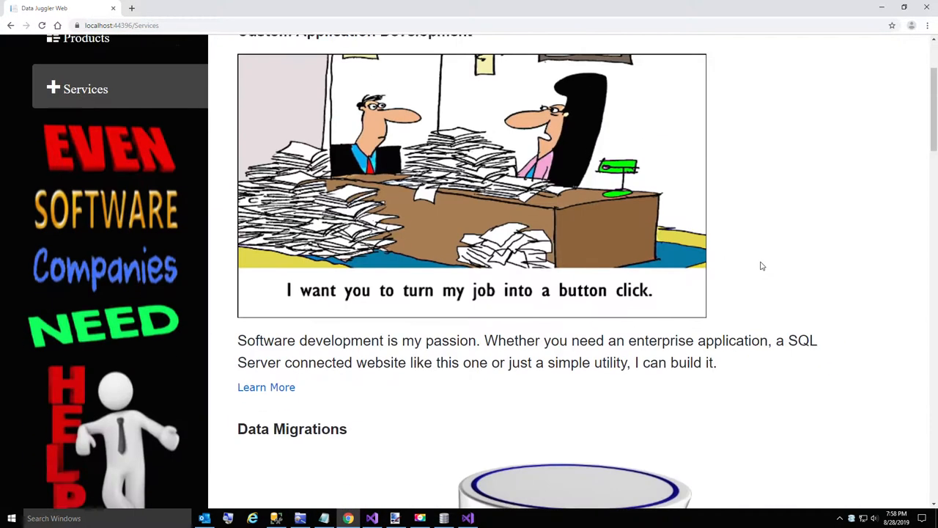
scroll("up", 3)
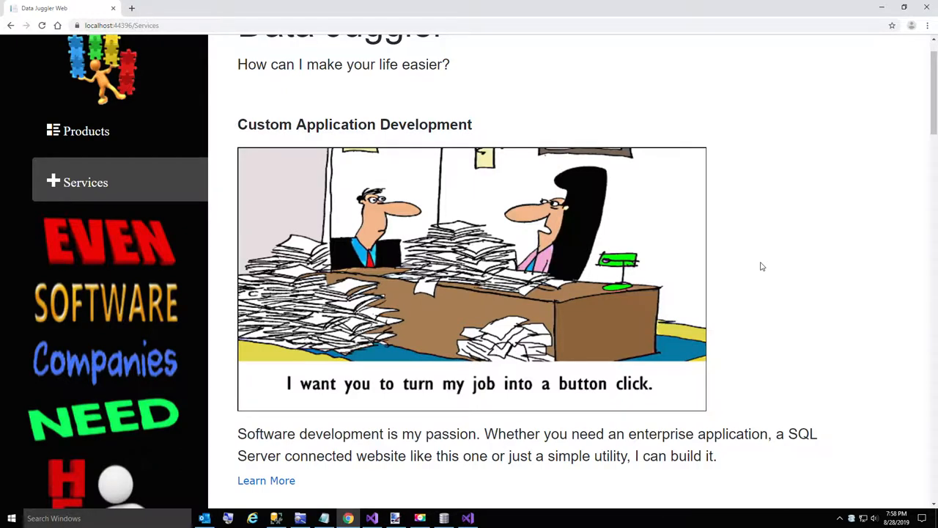
mouse_move(758, 266)
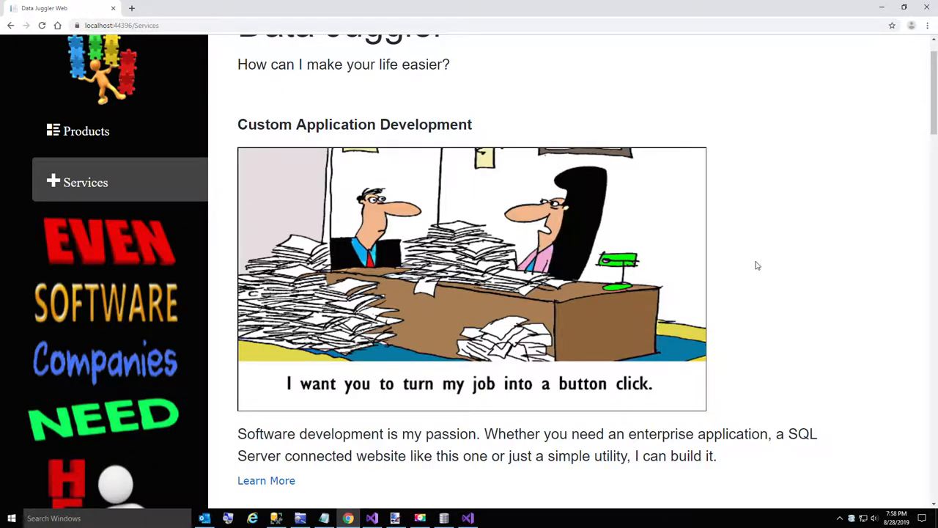
mouse_move(709, 274)
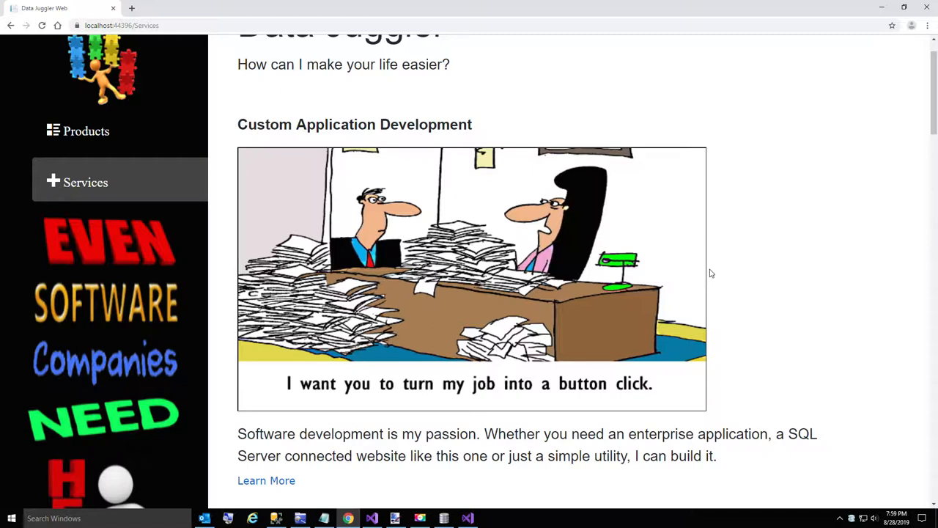
mouse_move(472, 396)
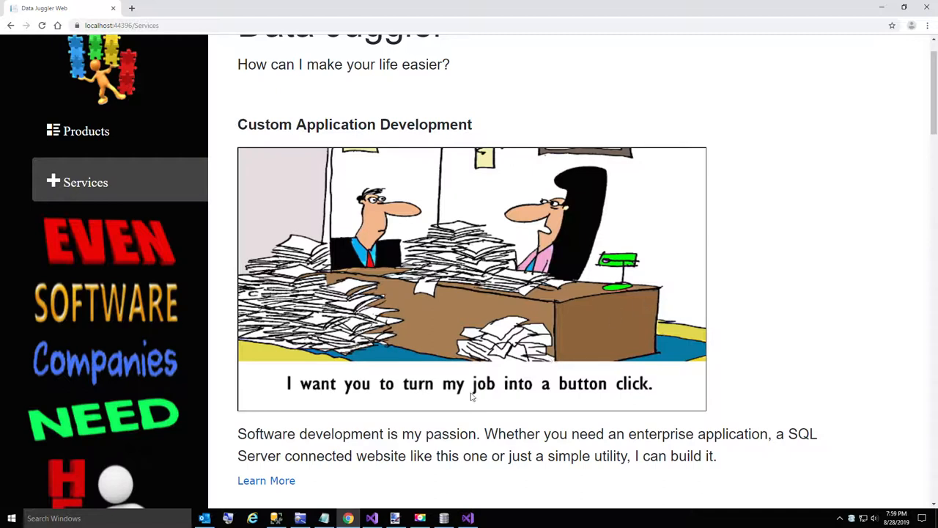
mouse_move(445, 518)
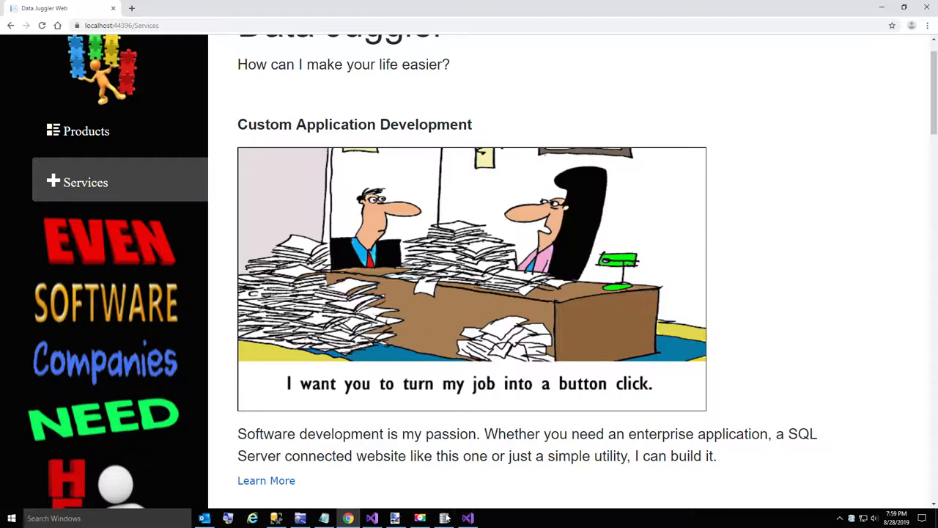
mouse_move(444, 519)
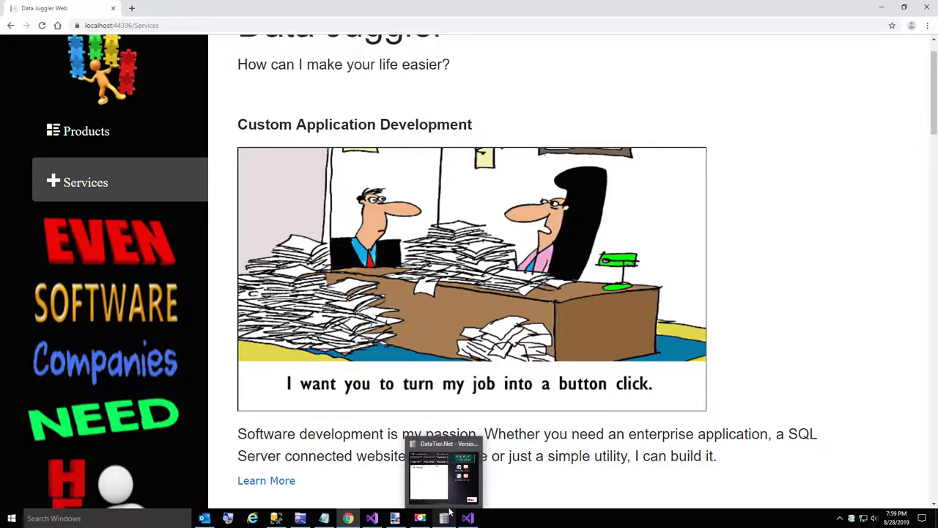
- Stop the DataJugglerWeb debug run so the Output window reports the program exited
scroll("up", 3)
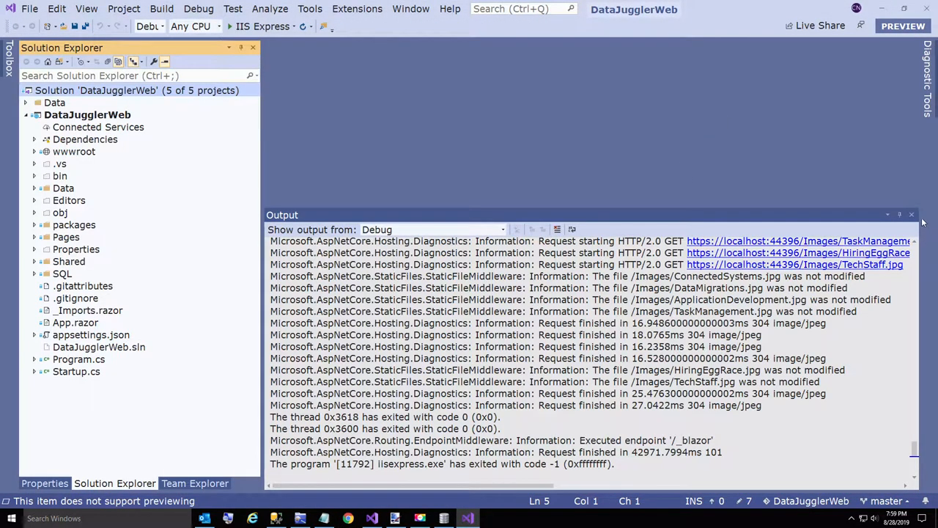
left_click(913, 214)
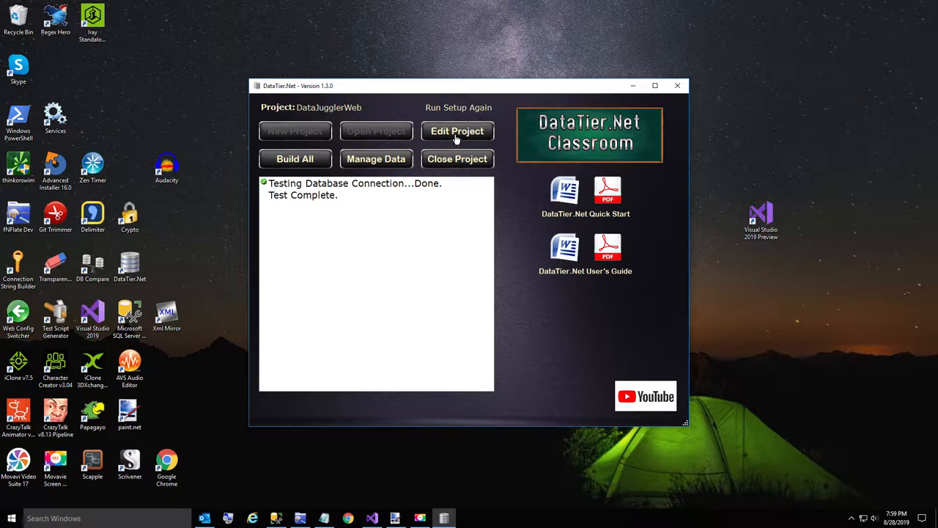
- Add an enumeration entry mapping field AppType to data type AppTypeEnum in the project settings
left_click(458, 131)
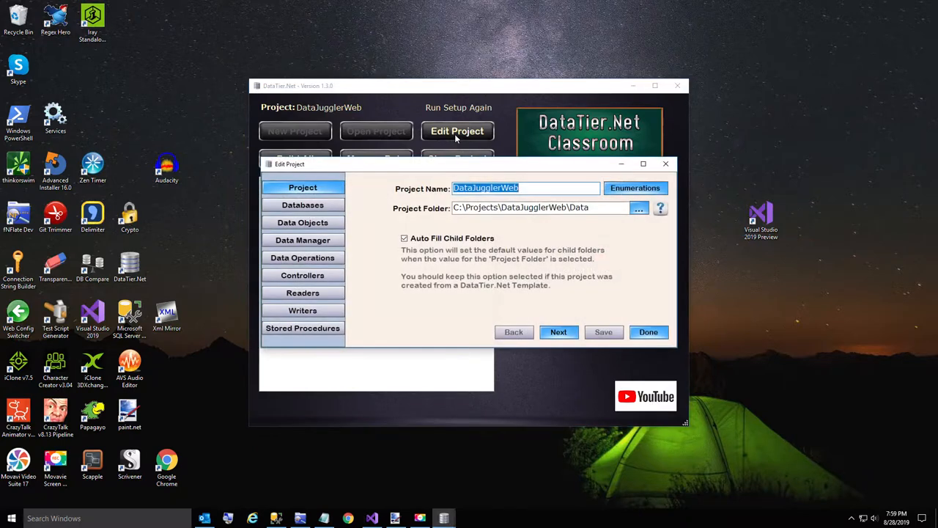
mouse_move(535, 255)
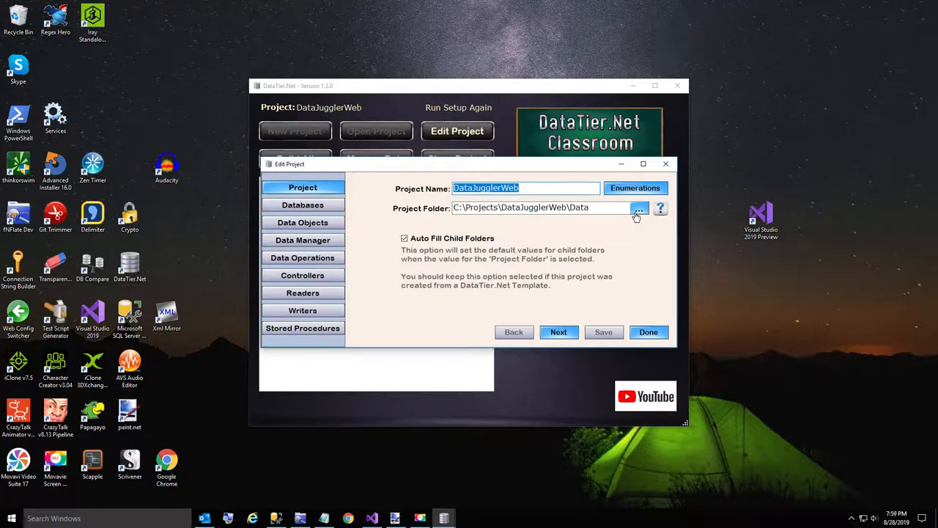
left_click(635, 187)
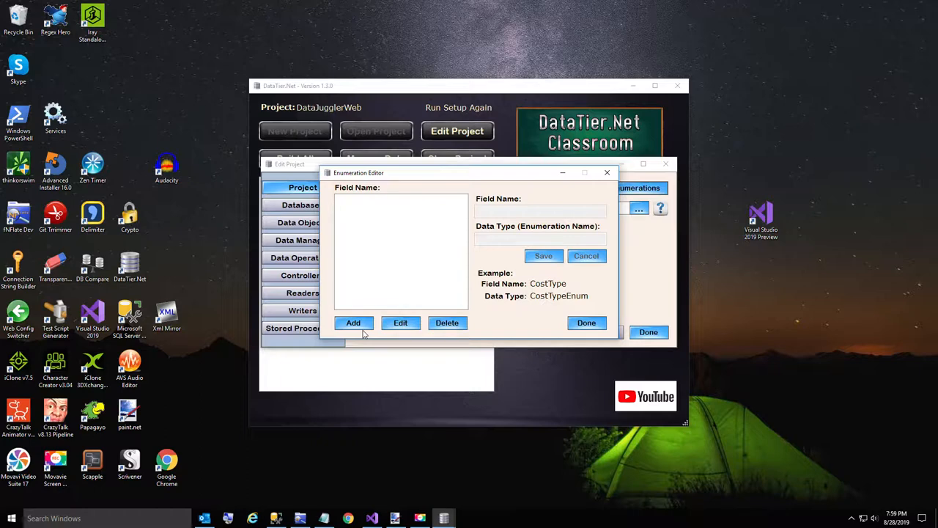
left_click(353, 322)
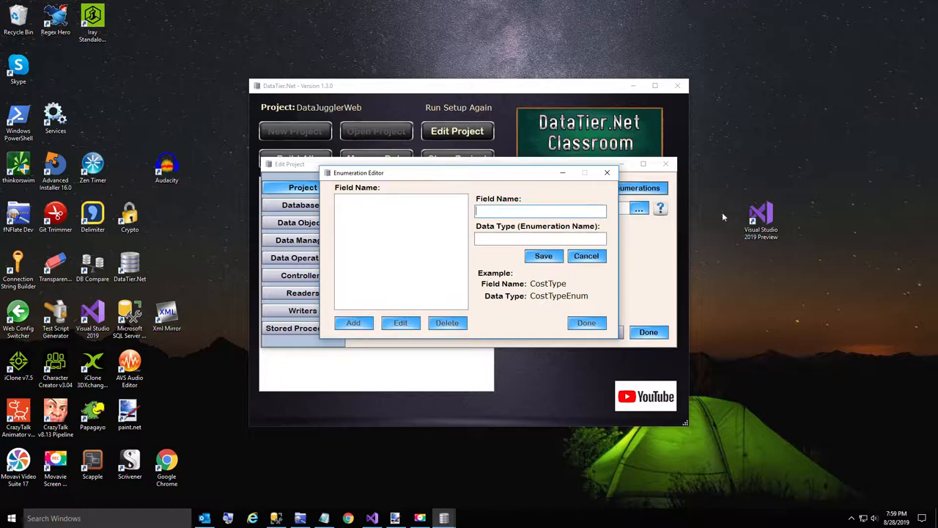
type("AppType")
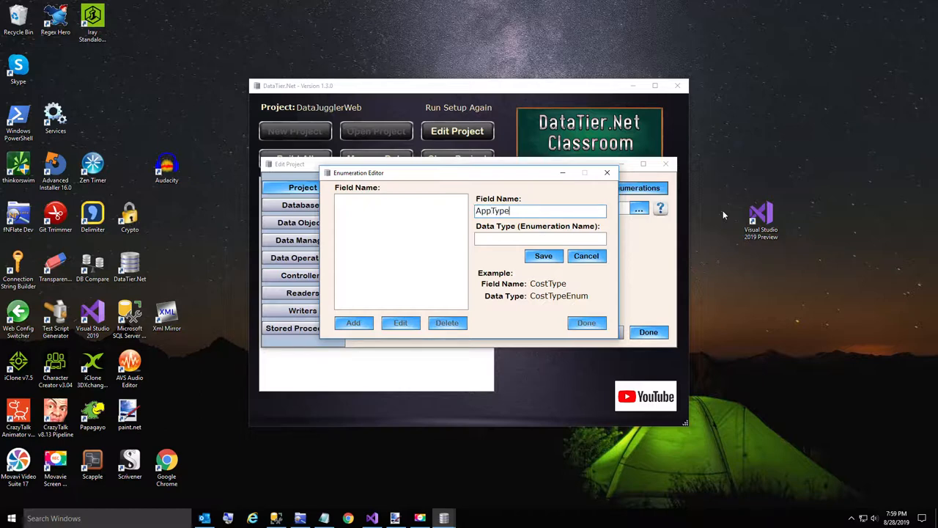
type("AppTypeEn")
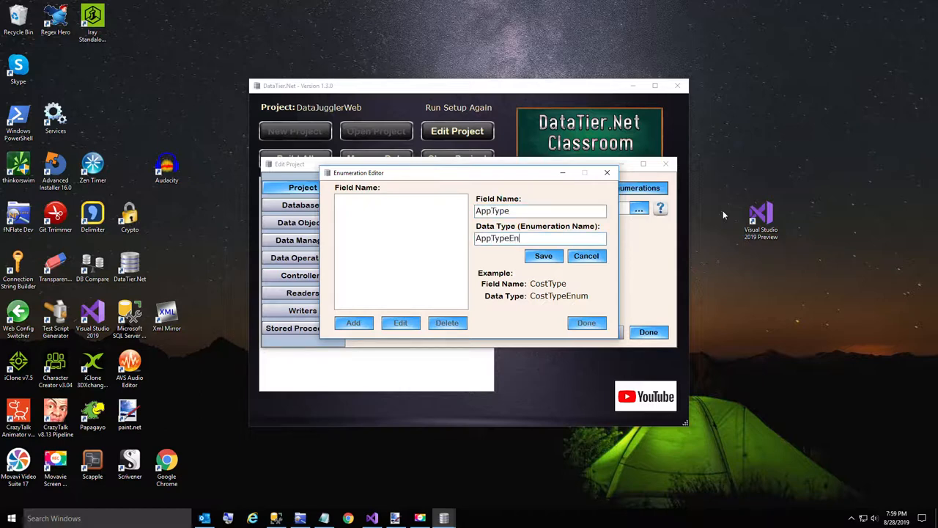
type("um")
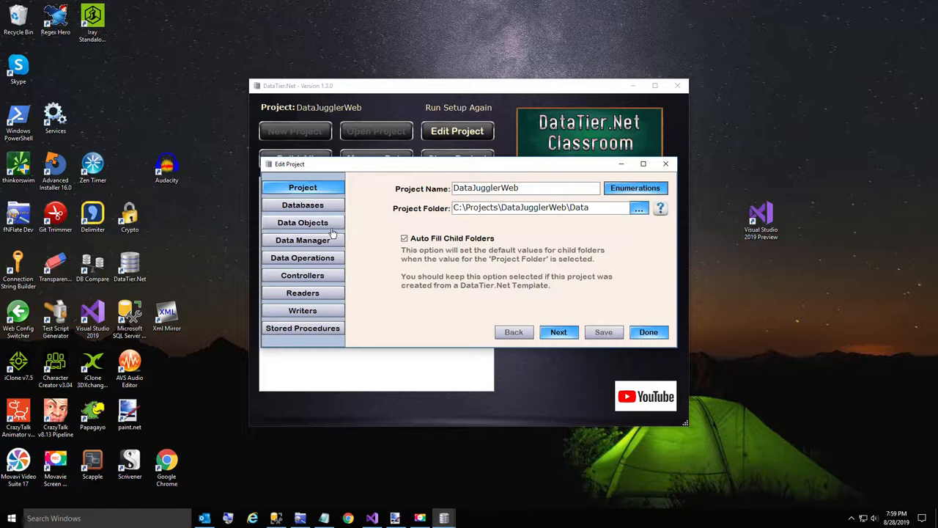
mouse_move(332, 228)
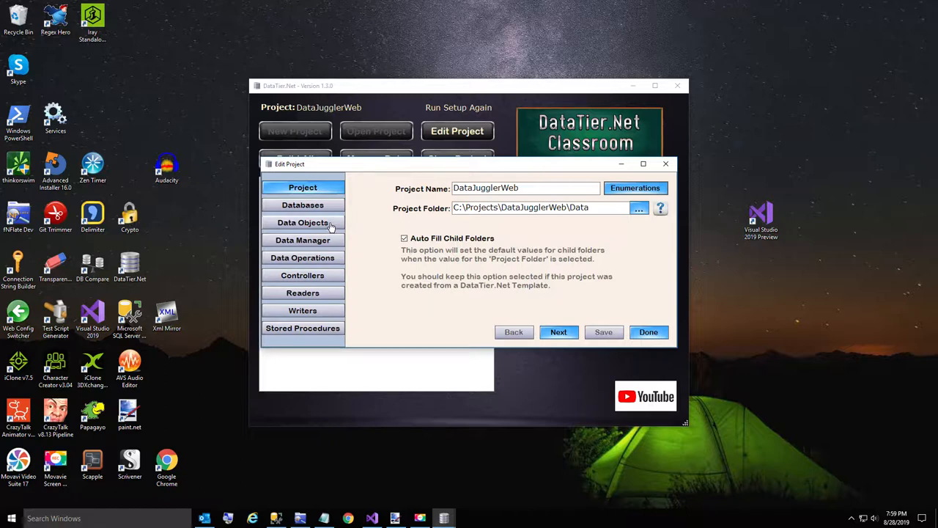
- Add ObjectLibrary.Enumerations to the DataObjects reference set and save the set
left_click(302, 223)
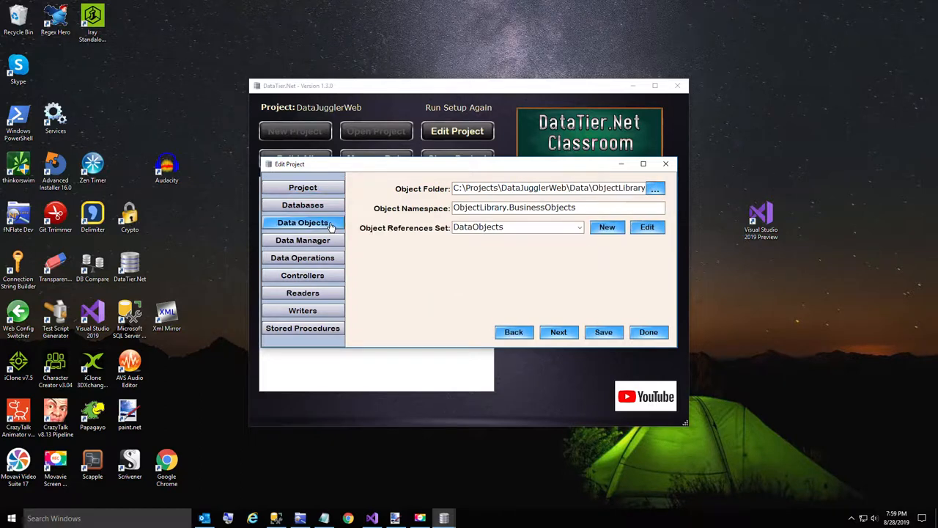
mouse_move(564, 258)
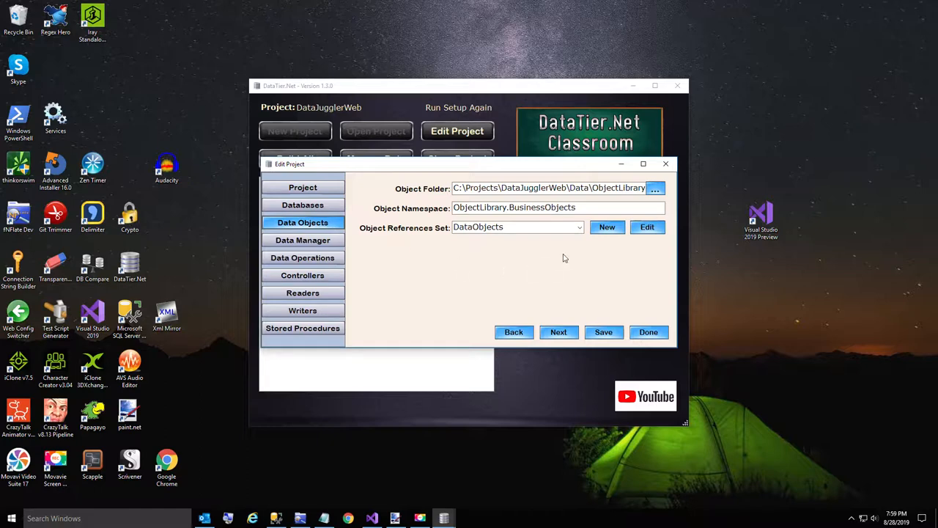
mouse_move(649, 226)
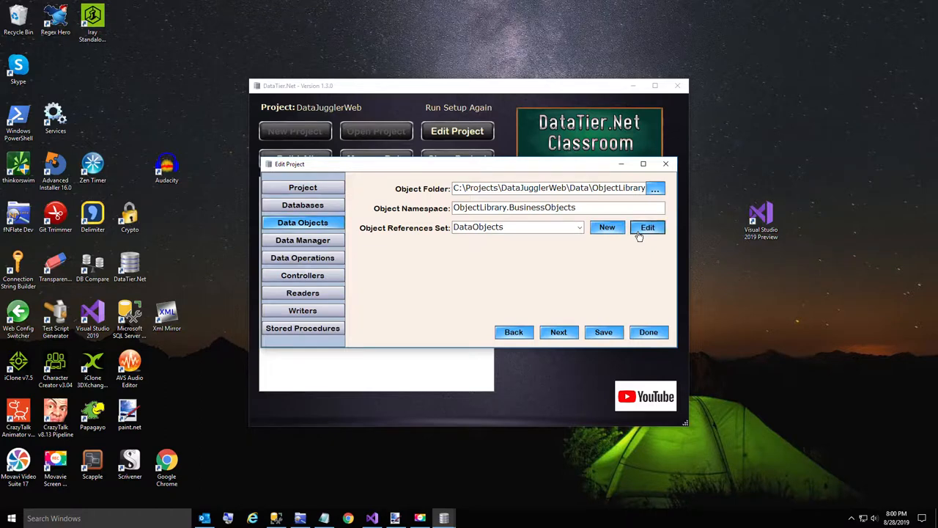
left_click(648, 226)
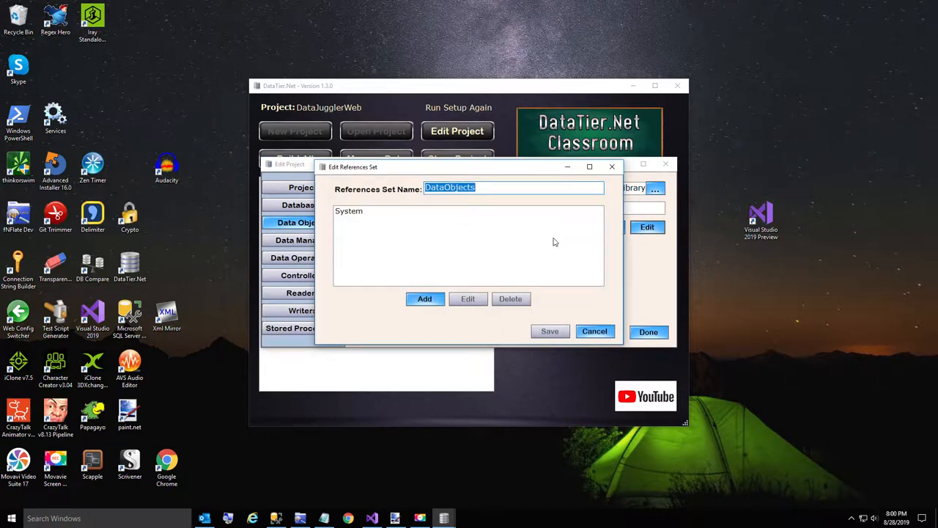
mouse_move(434, 200)
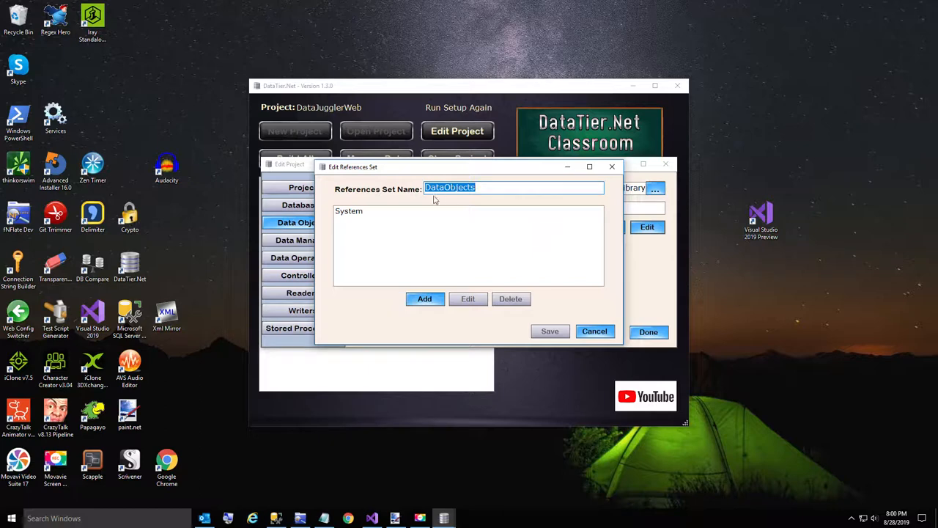
left_click(426, 299)
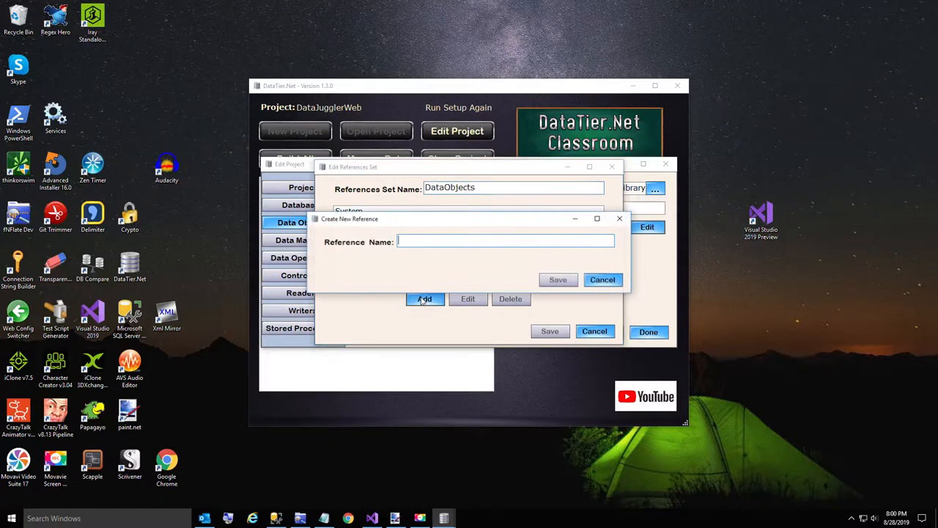
type("ObjectLibrary.Enumerations")
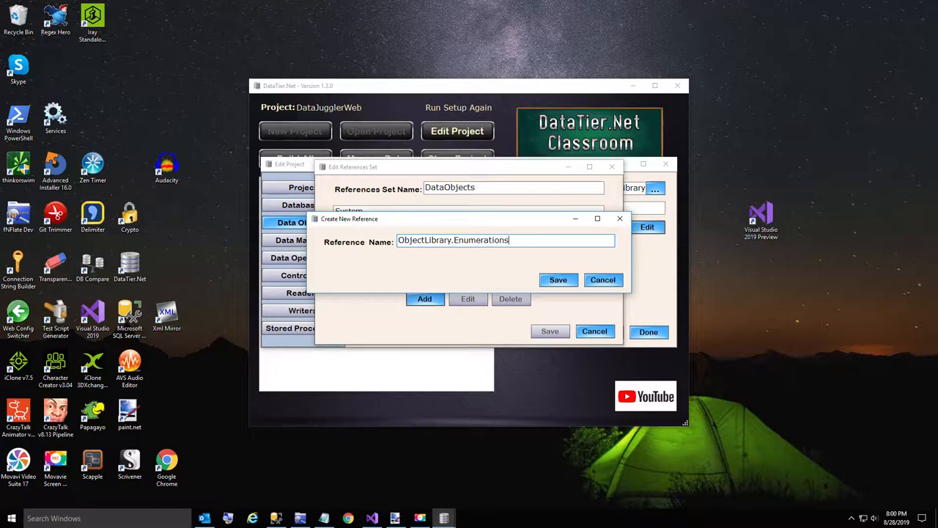
left_click(557, 279)
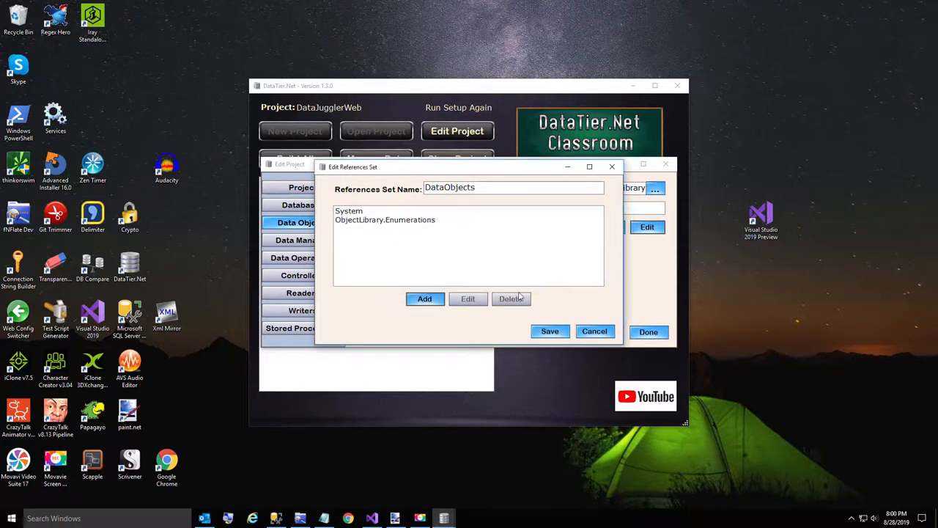
left_click(550, 331)
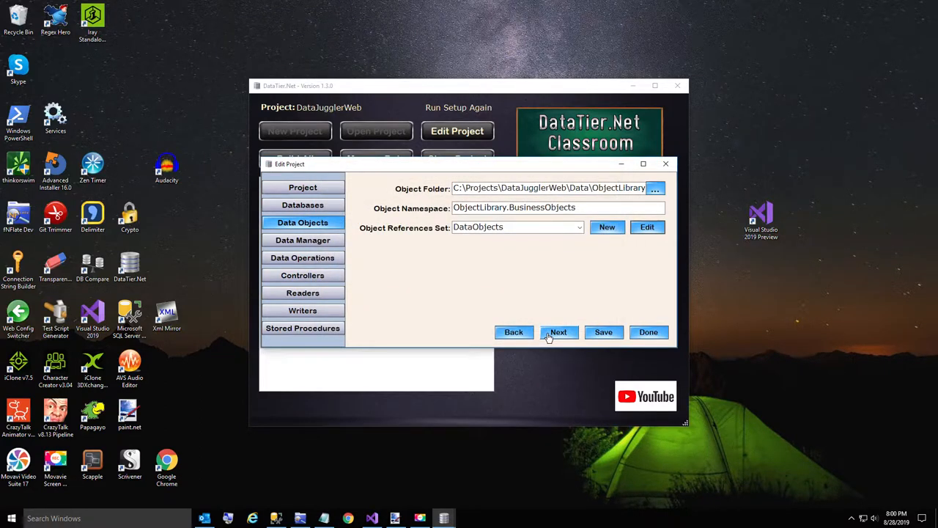
- Add ObjectLibrary.Enumerations to the Readers reference set and save it
left_click(559, 331)
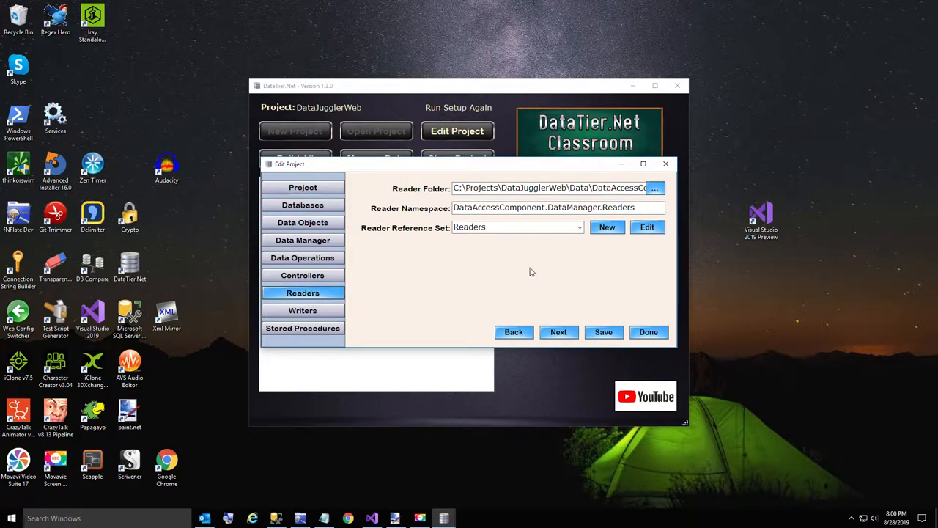
left_click(648, 226)
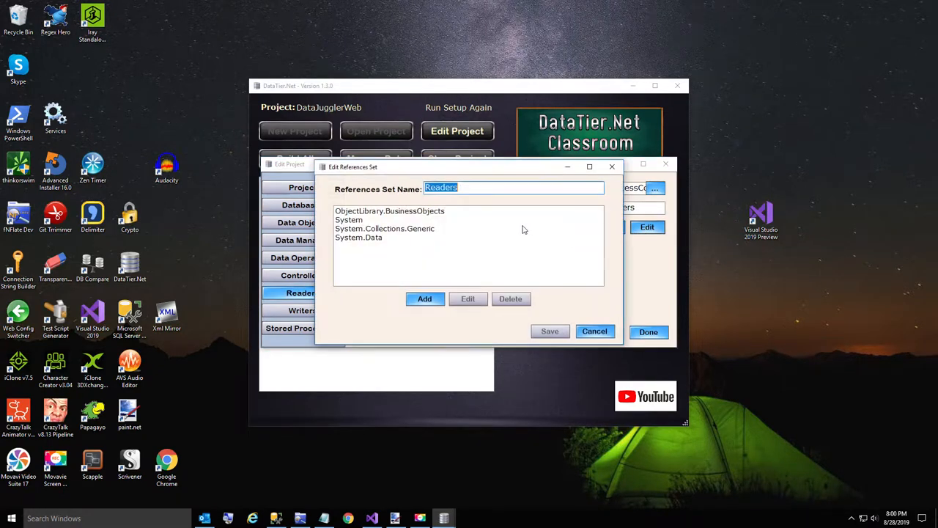
left_click(425, 299)
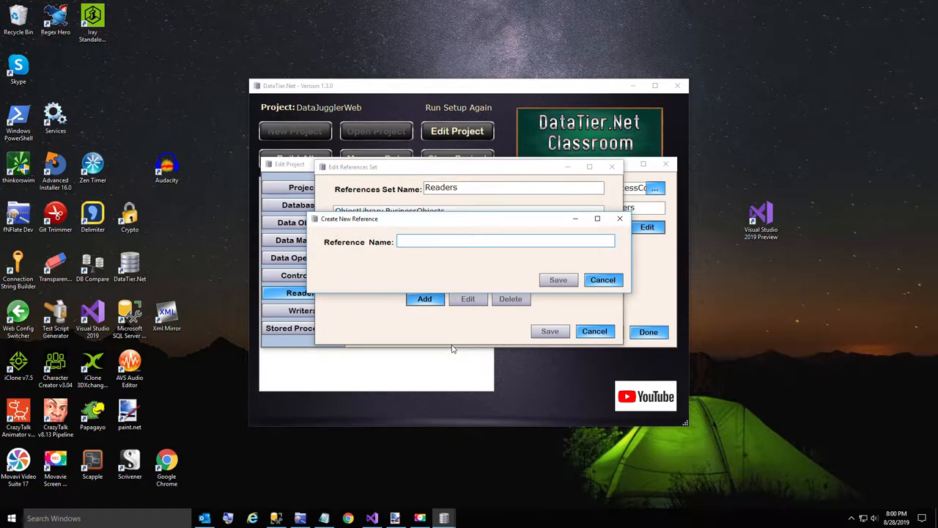
type("ObjectLibr")
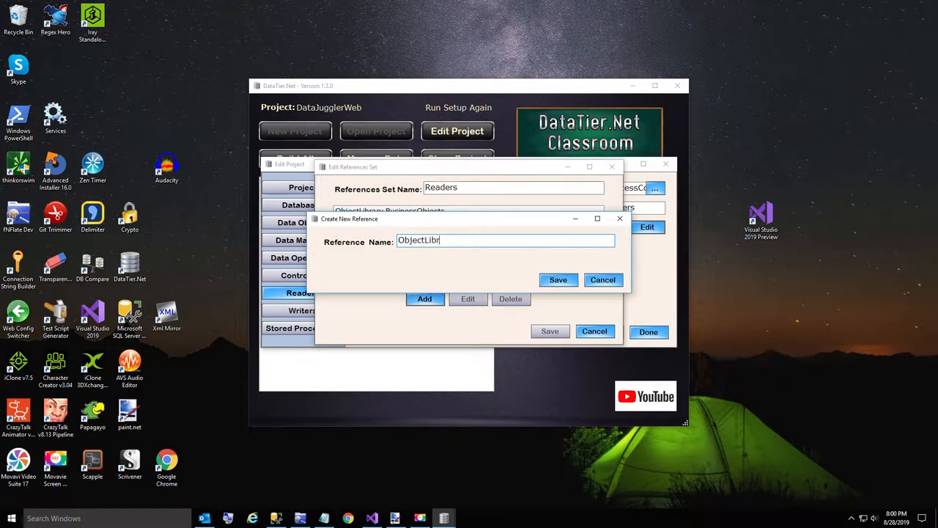
type("ary.Enumer")
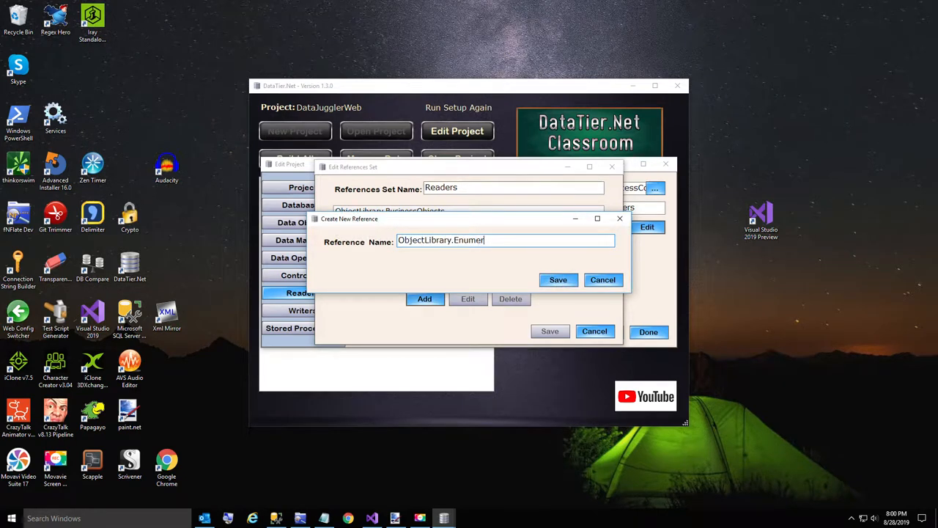
type("ations")
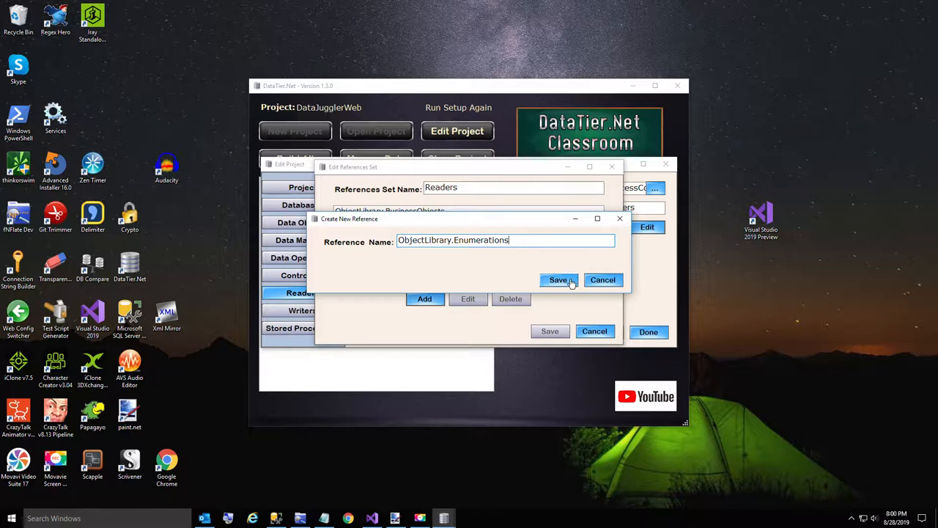
left_click(558, 278)
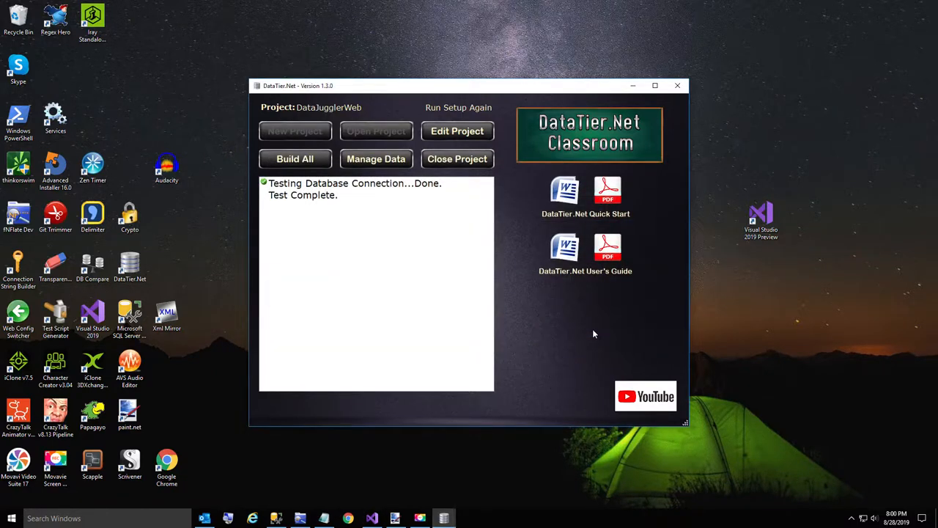
mouse_move(296, 159)
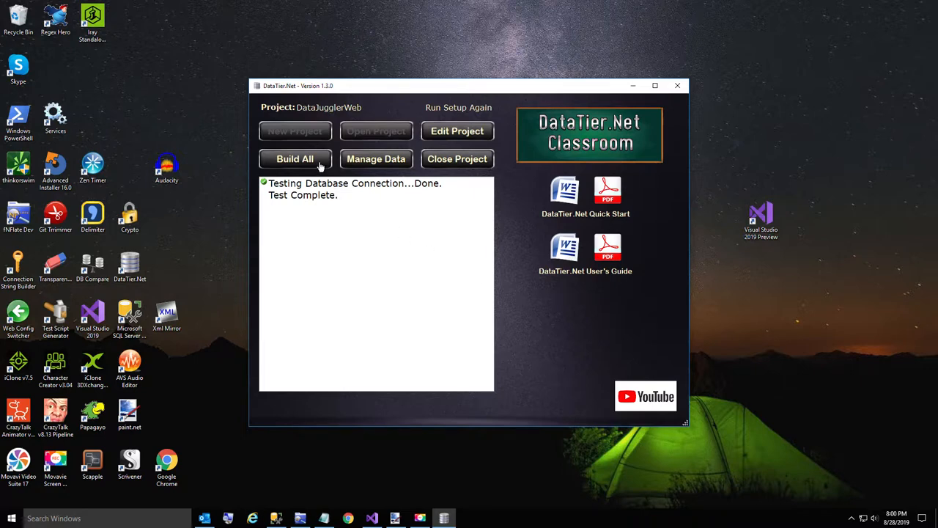
- Run Build All to regenerate the DataJugglerWeb data tier until the log reports Build Complete
left_click(295, 159)
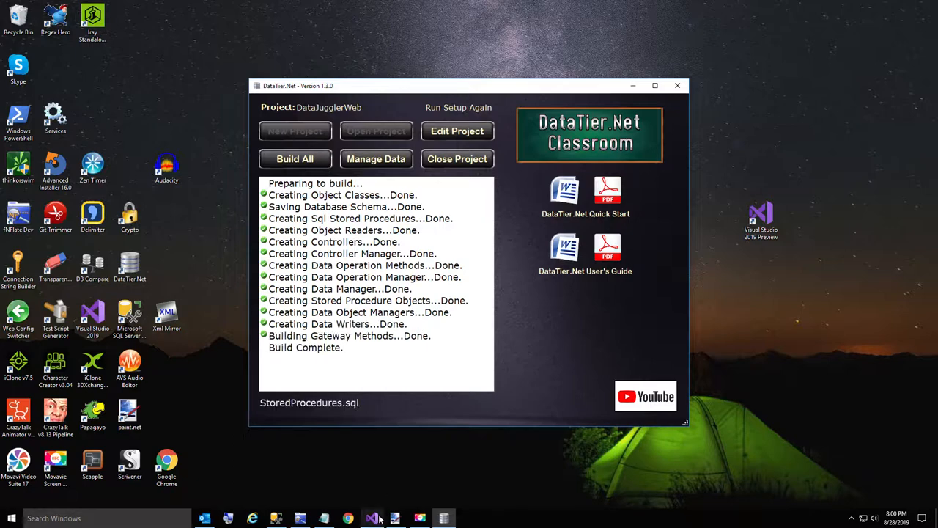
- Return to Visual Studio and view AppWishListReader.cs parsing AppType as AppTypeEnum
left_click(372, 519)
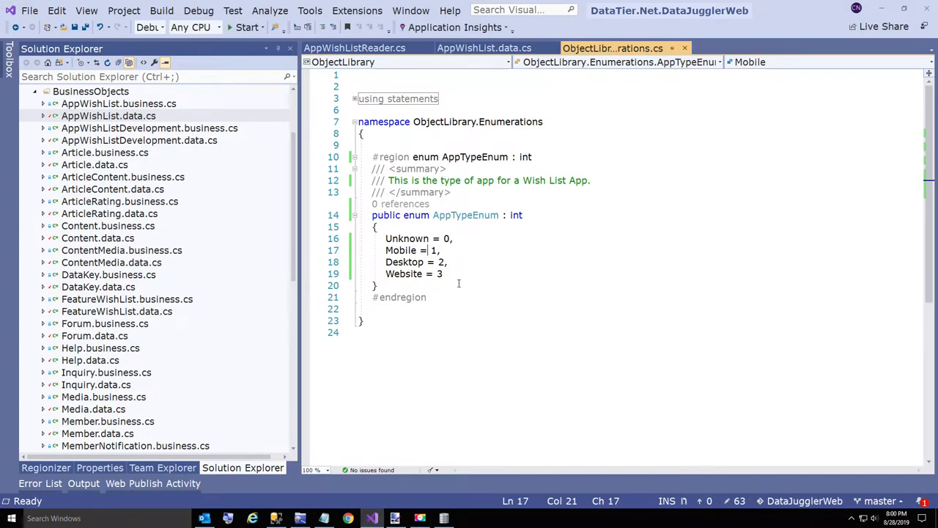
mouse_move(484, 47)
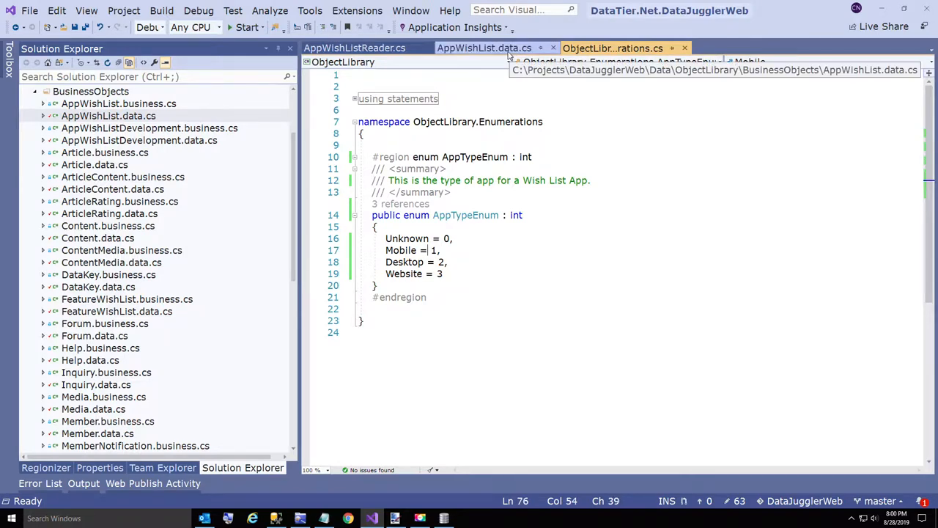
left_click(484, 47)
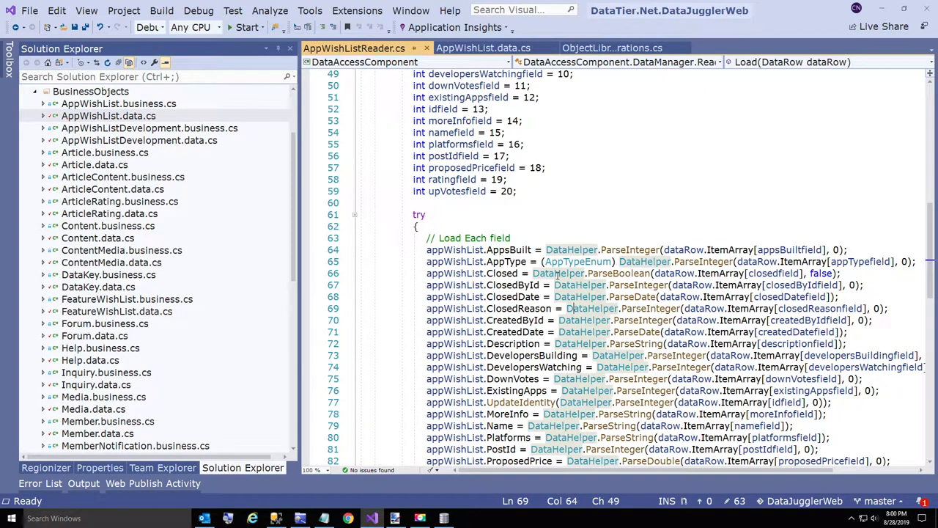
mouse_move(579, 261)
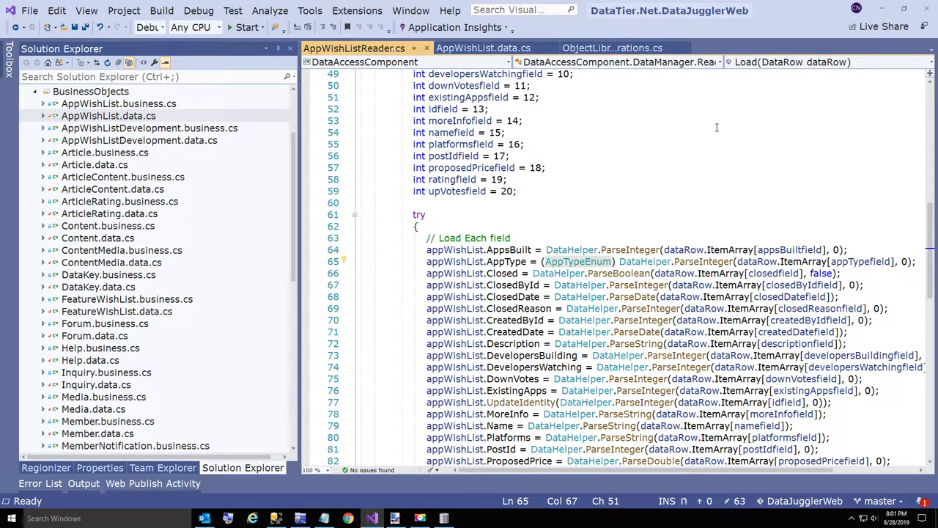
mouse_move(550, 197)
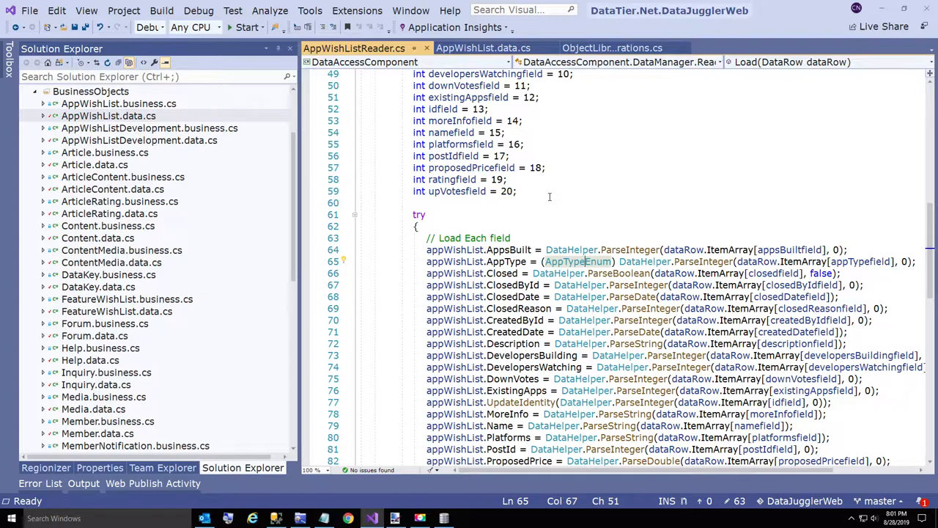
mouse_move(512, 222)
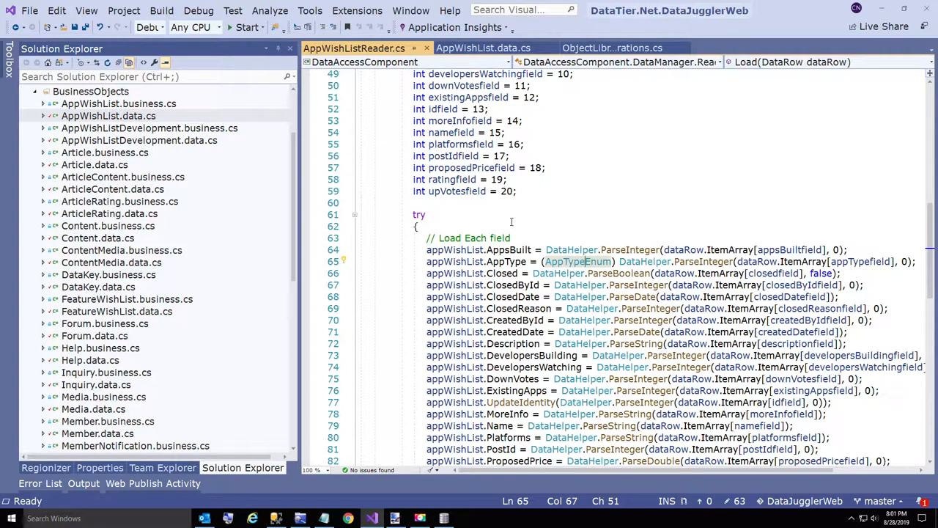
mouse_move(579, 261)
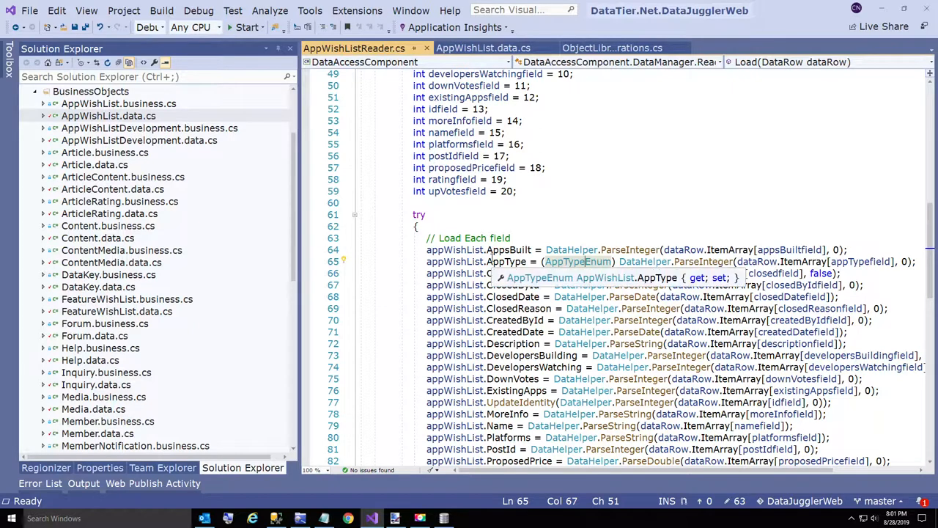